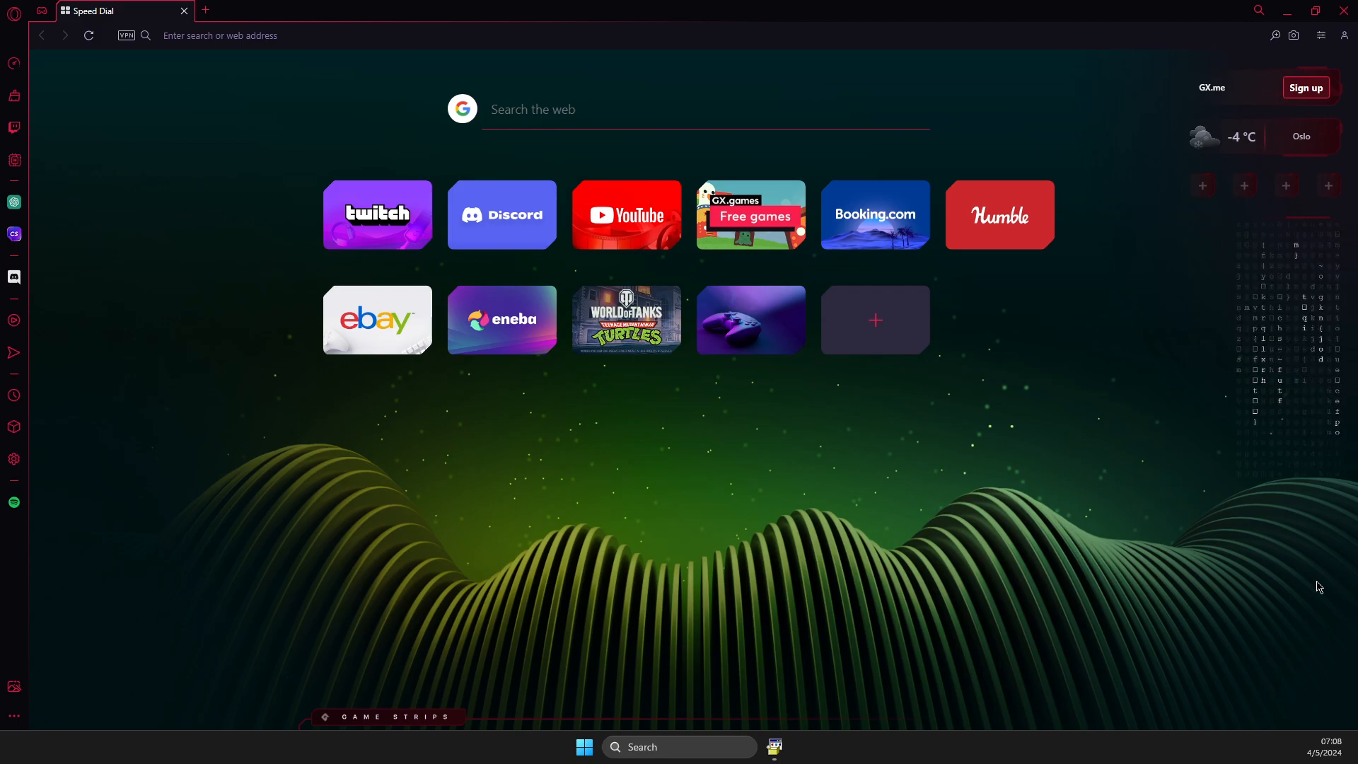
pyautogui.moveTo(205, 420)
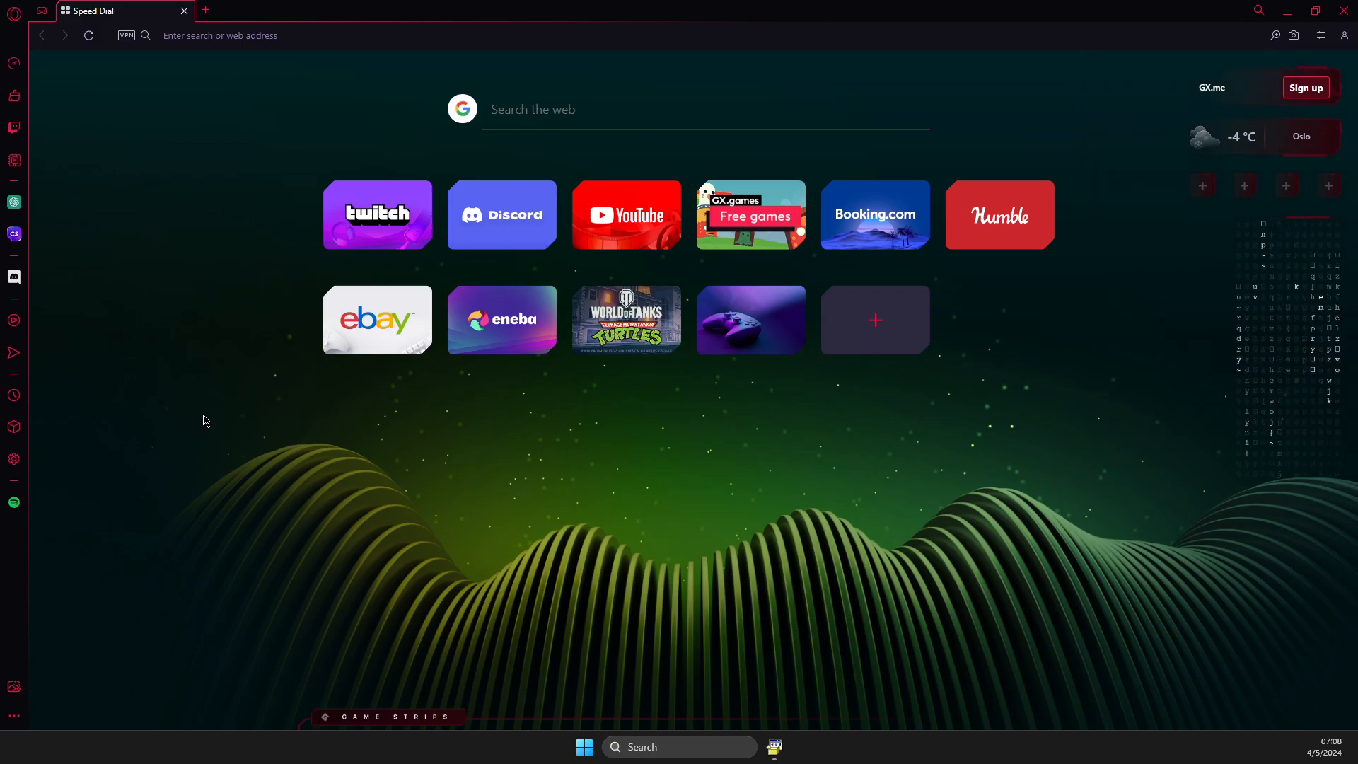
# Step: Navigate to chrome://flags to reach the Experiments page
pyautogui.rightClick(14, 502)
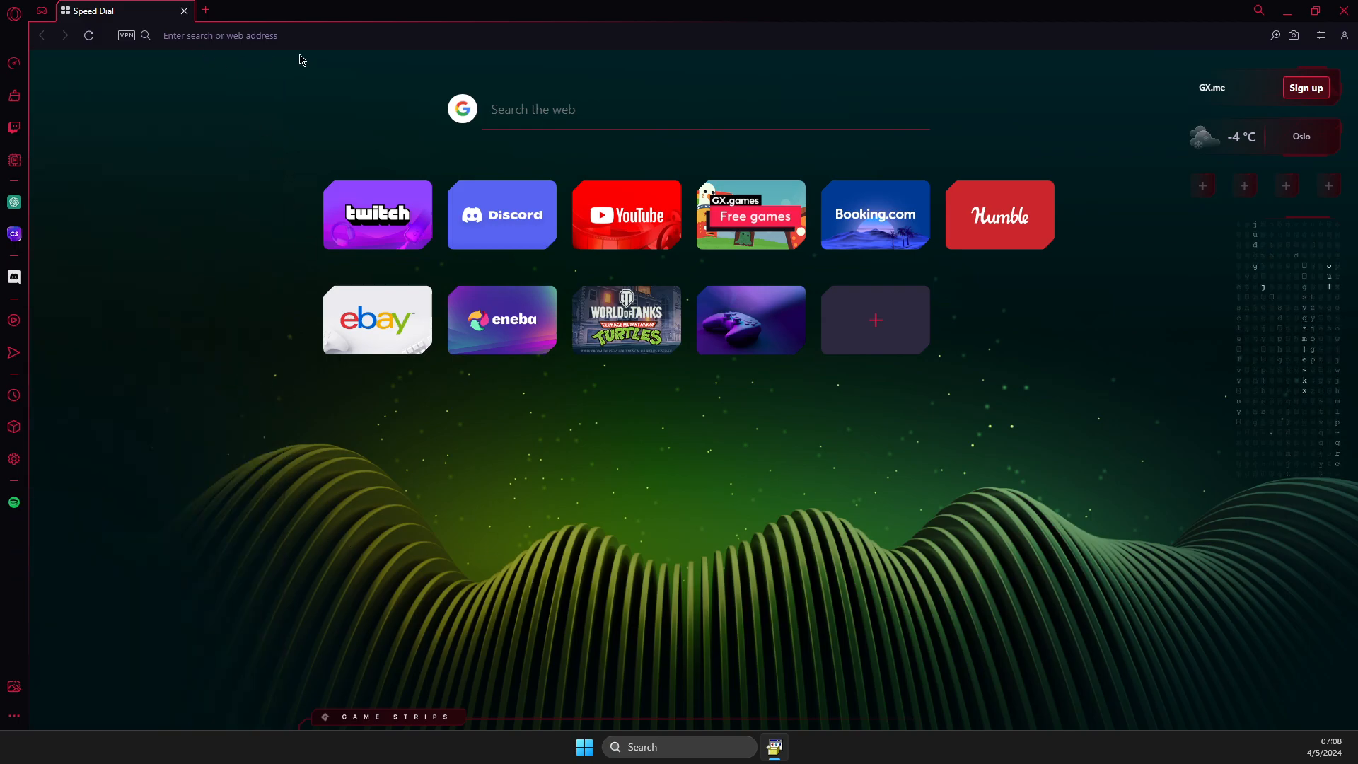
pyautogui.click(234, 34)
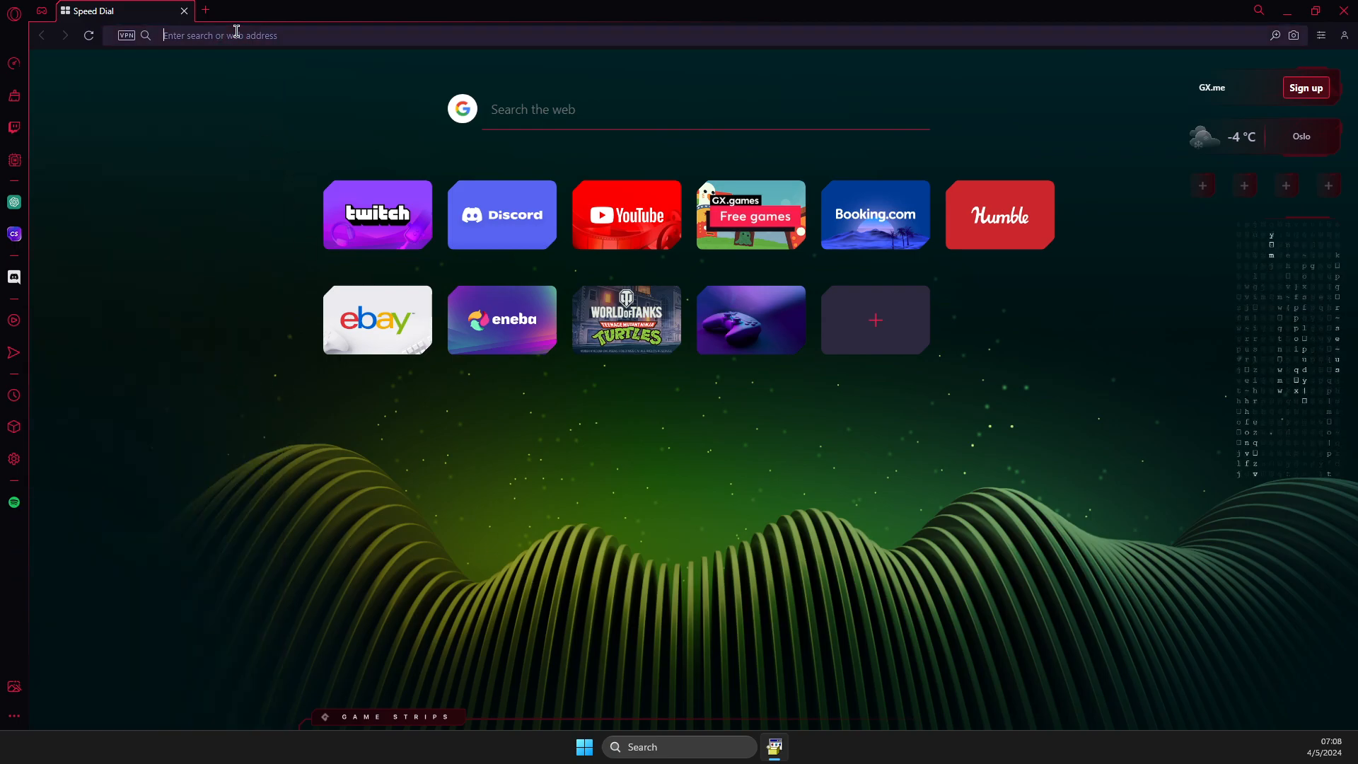
pyautogui.write('chrome://about')
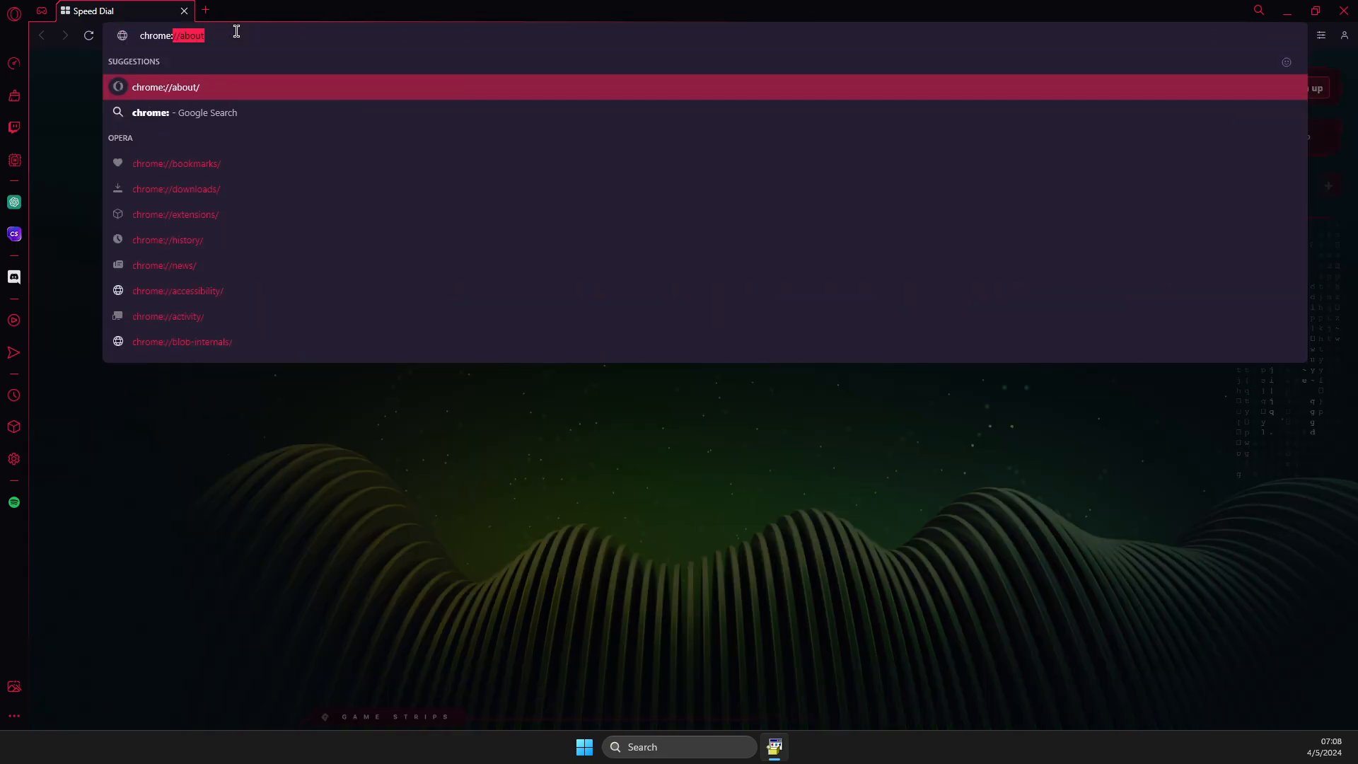
pyautogui.write('//f')
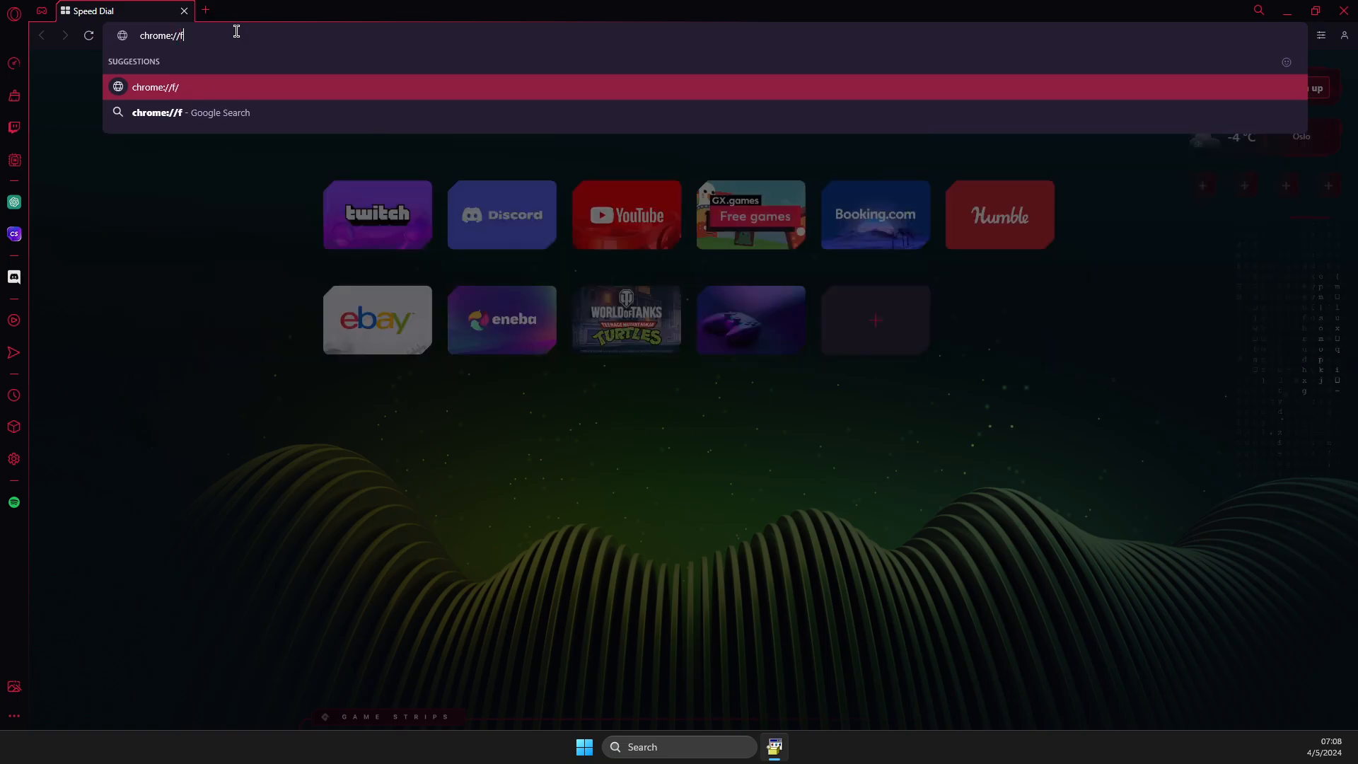
pyautogui.write('lags')
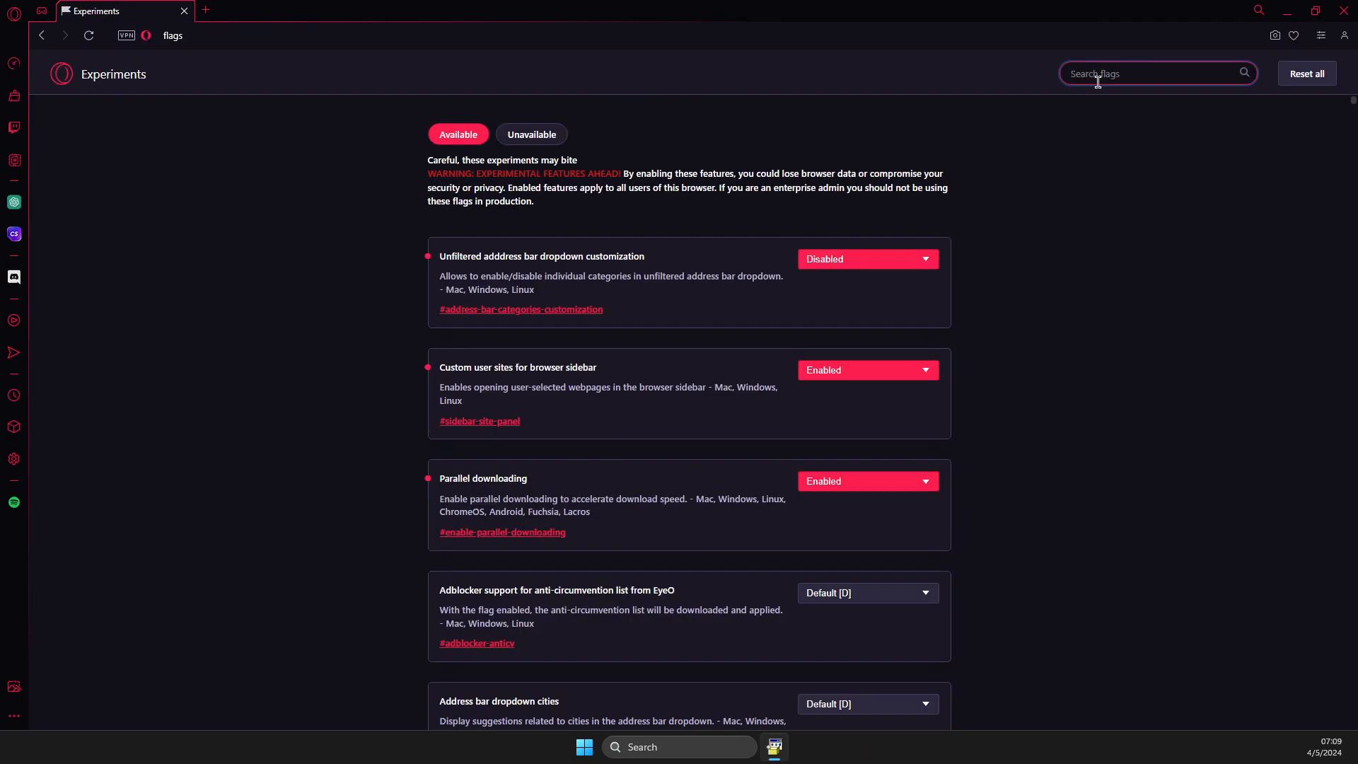
# Step: Filter flags by 'custom' and verify 'Custom user sites for browser sidebar' is Enabled
pyautogui.write('custom')
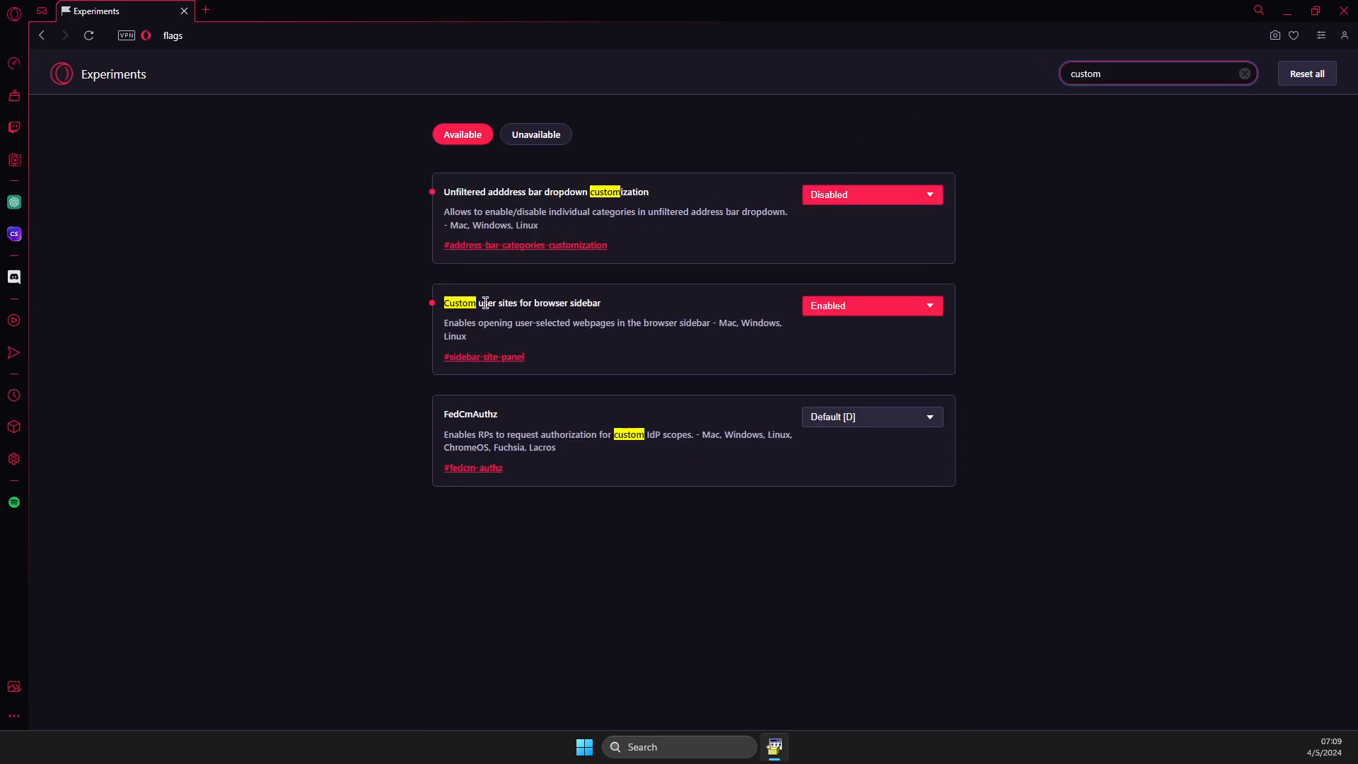
pyautogui.moveTo(531, 304)
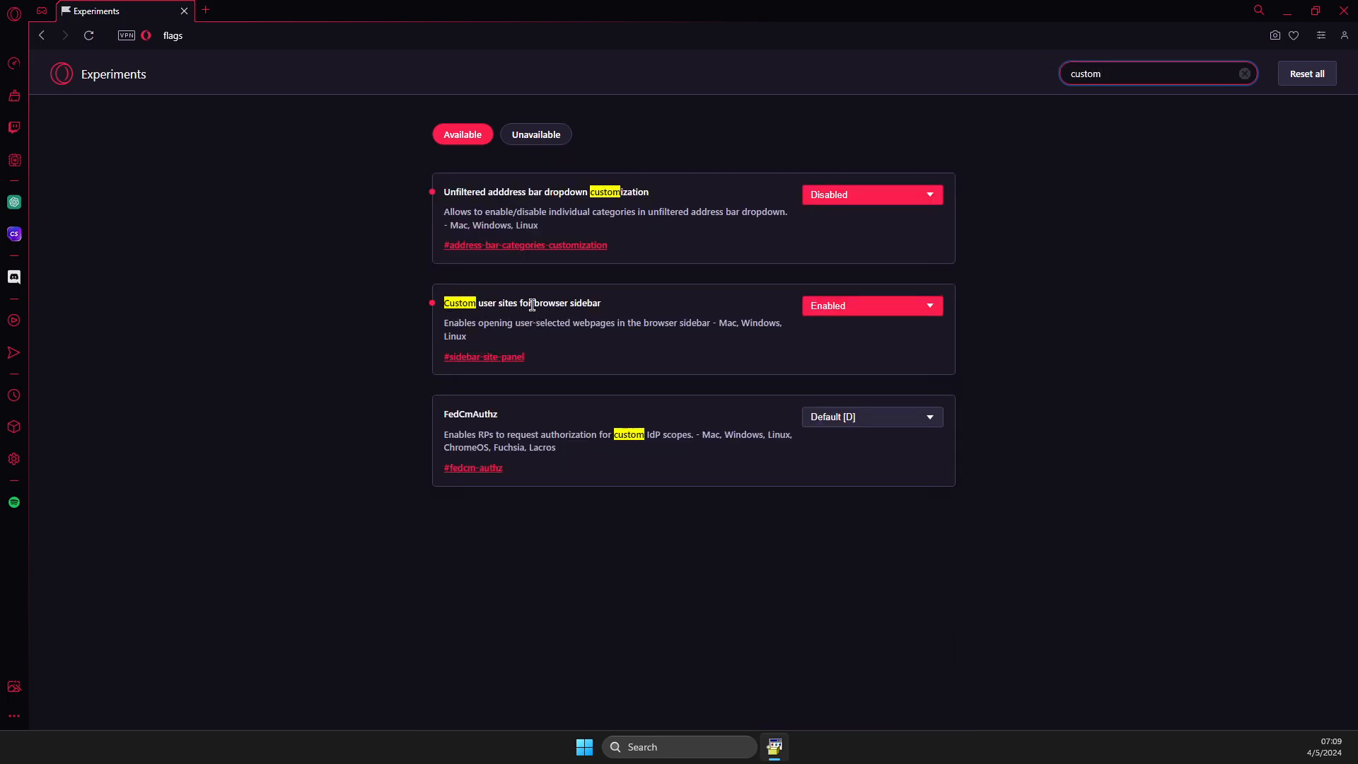
pyautogui.click(870, 305)
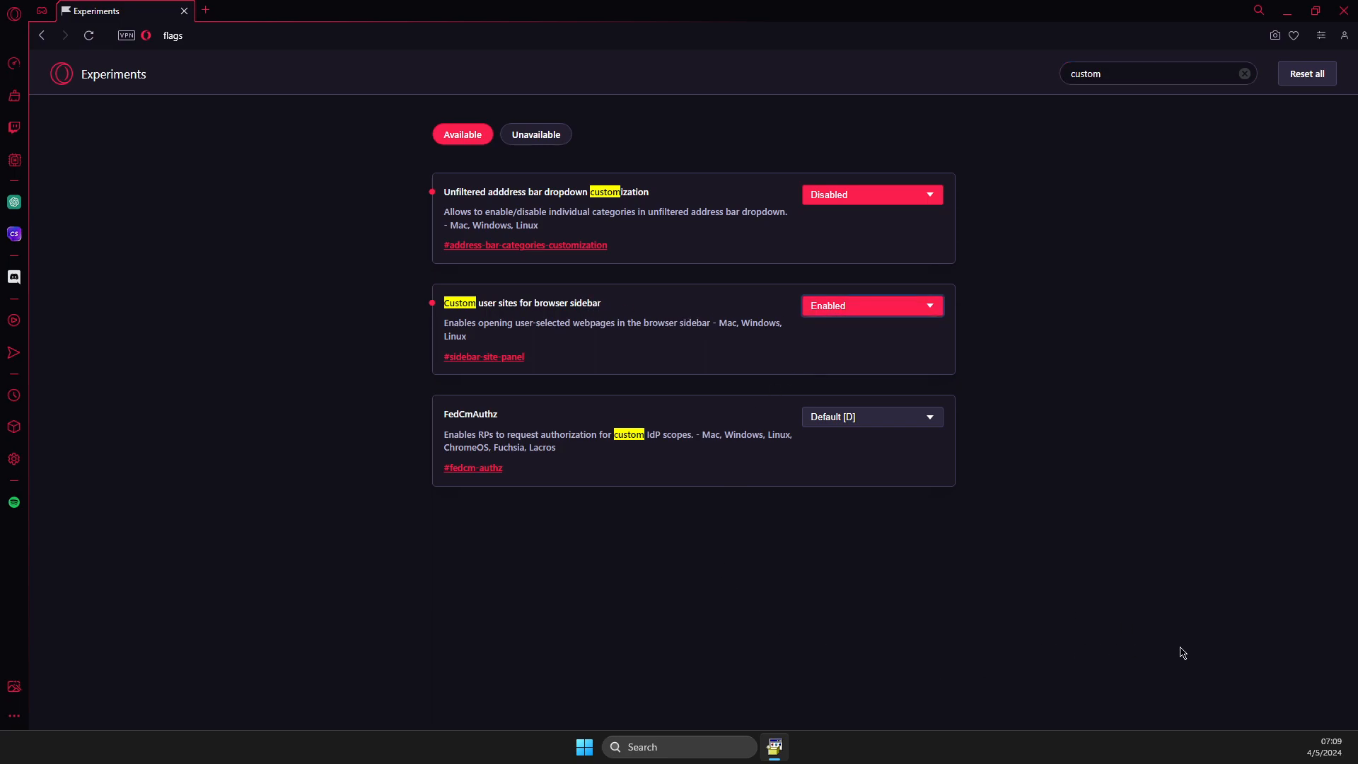
pyautogui.moveTo(1245, 498)
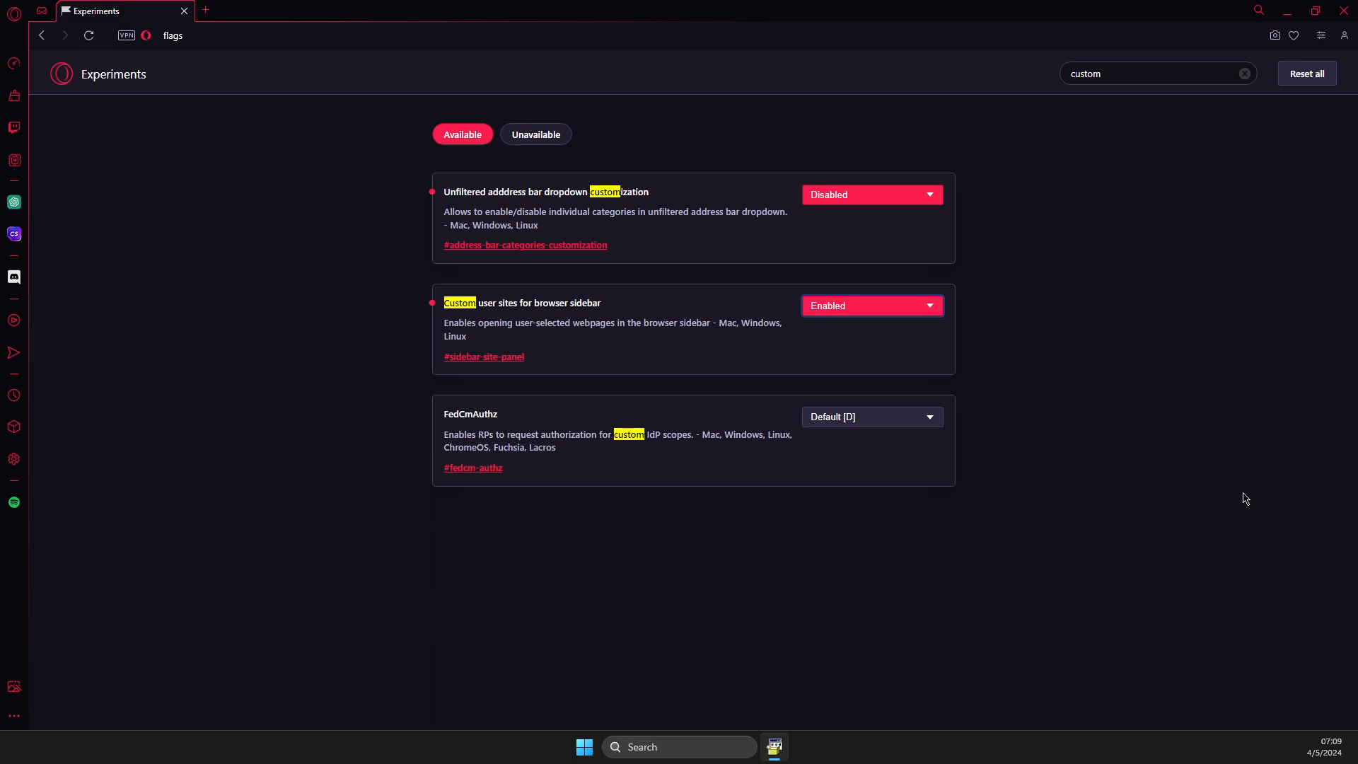
pyautogui.moveTo(178, 364)
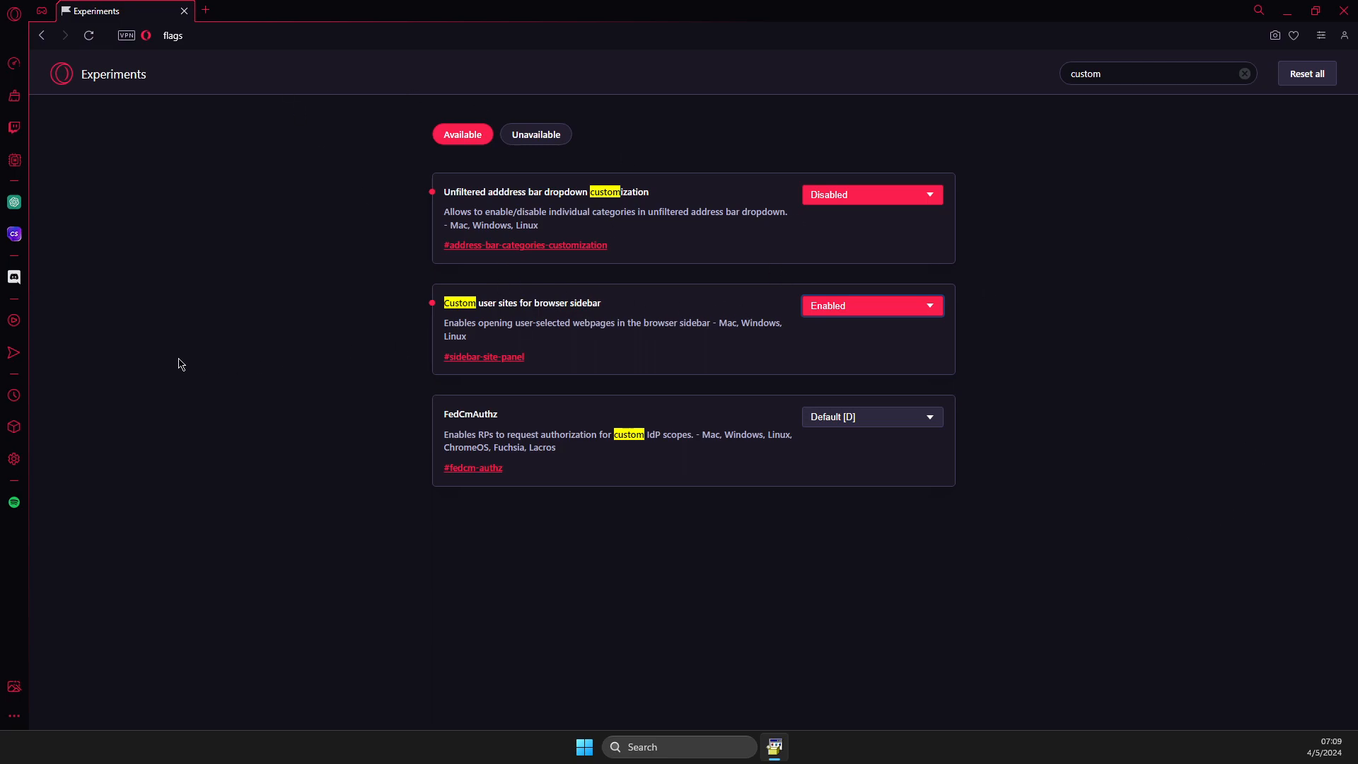
pyautogui.moveTo(162, 24)
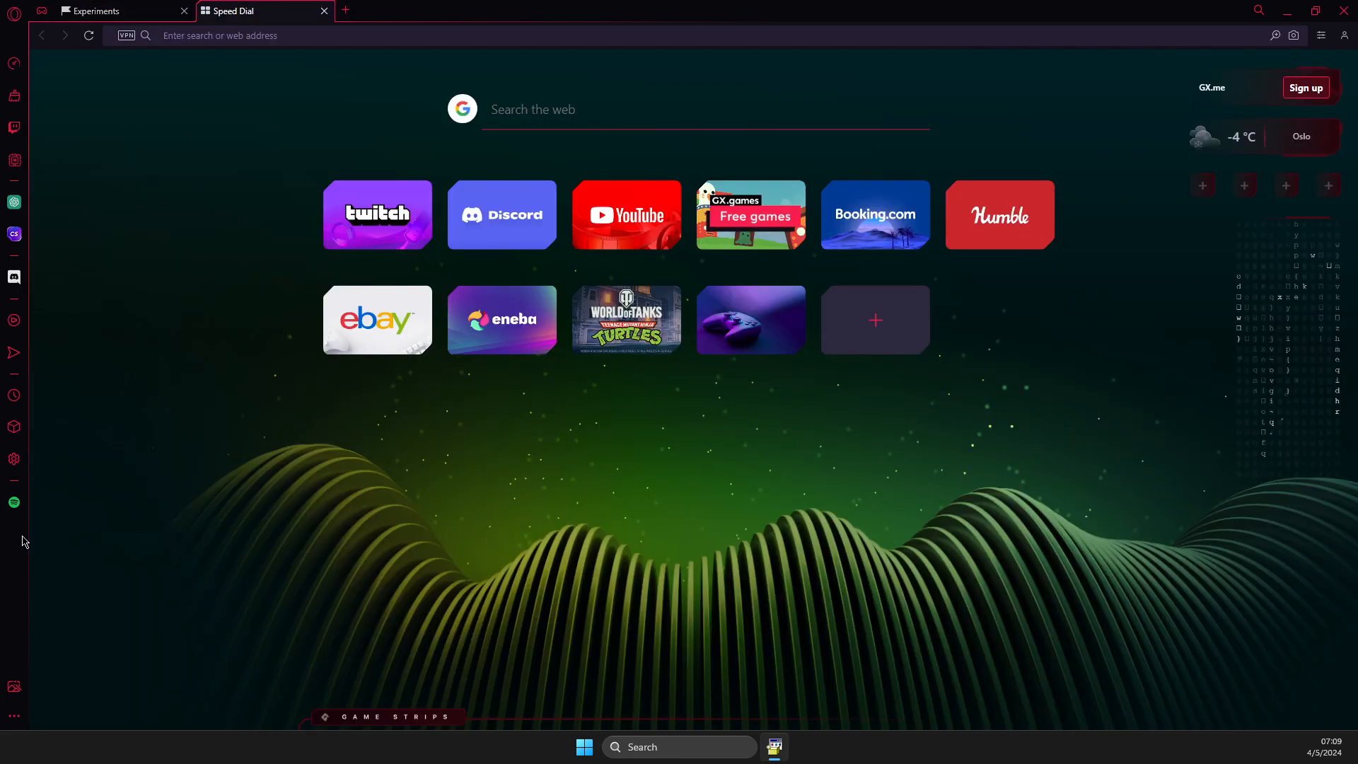
pyautogui.moveTo(14, 715)
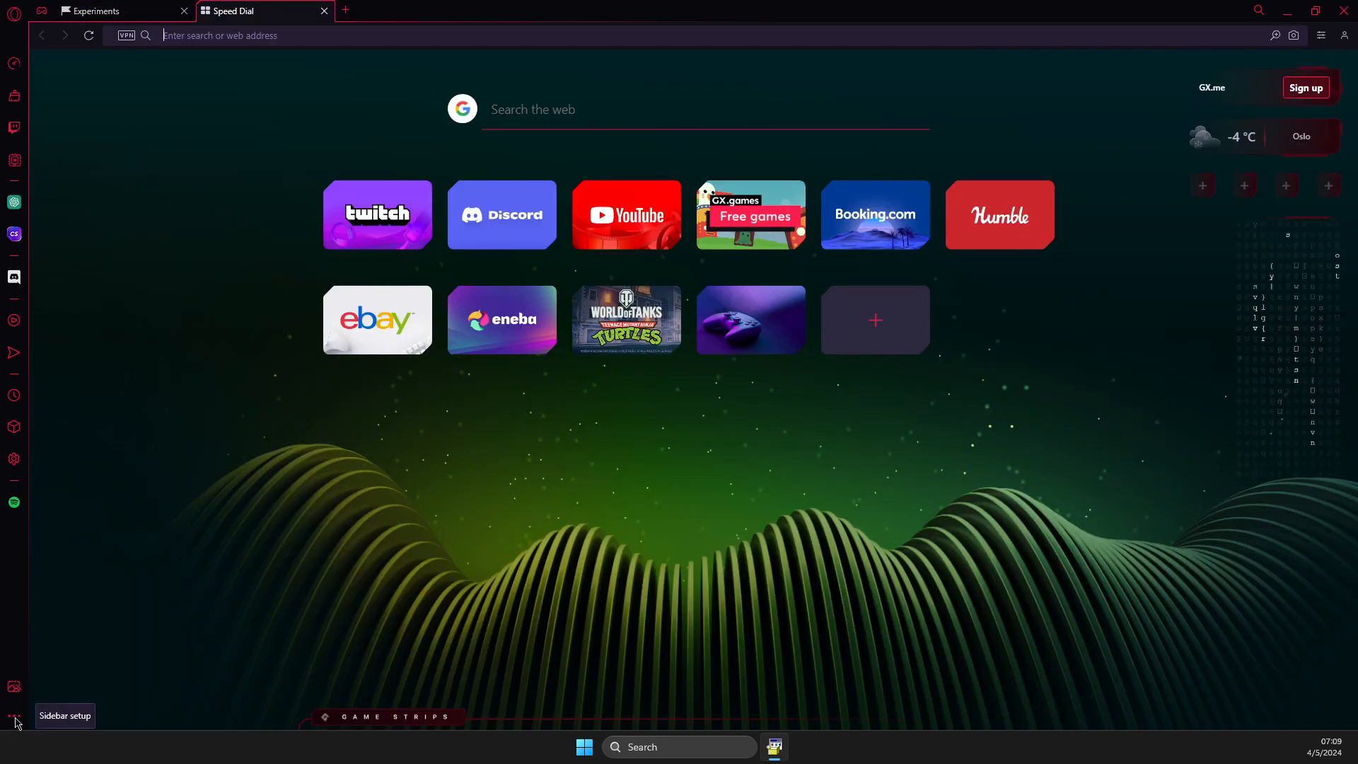
# Step: Remove the old spotify.com panel from Custom site panels in Sidebar setup
pyautogui.click(14, 720)
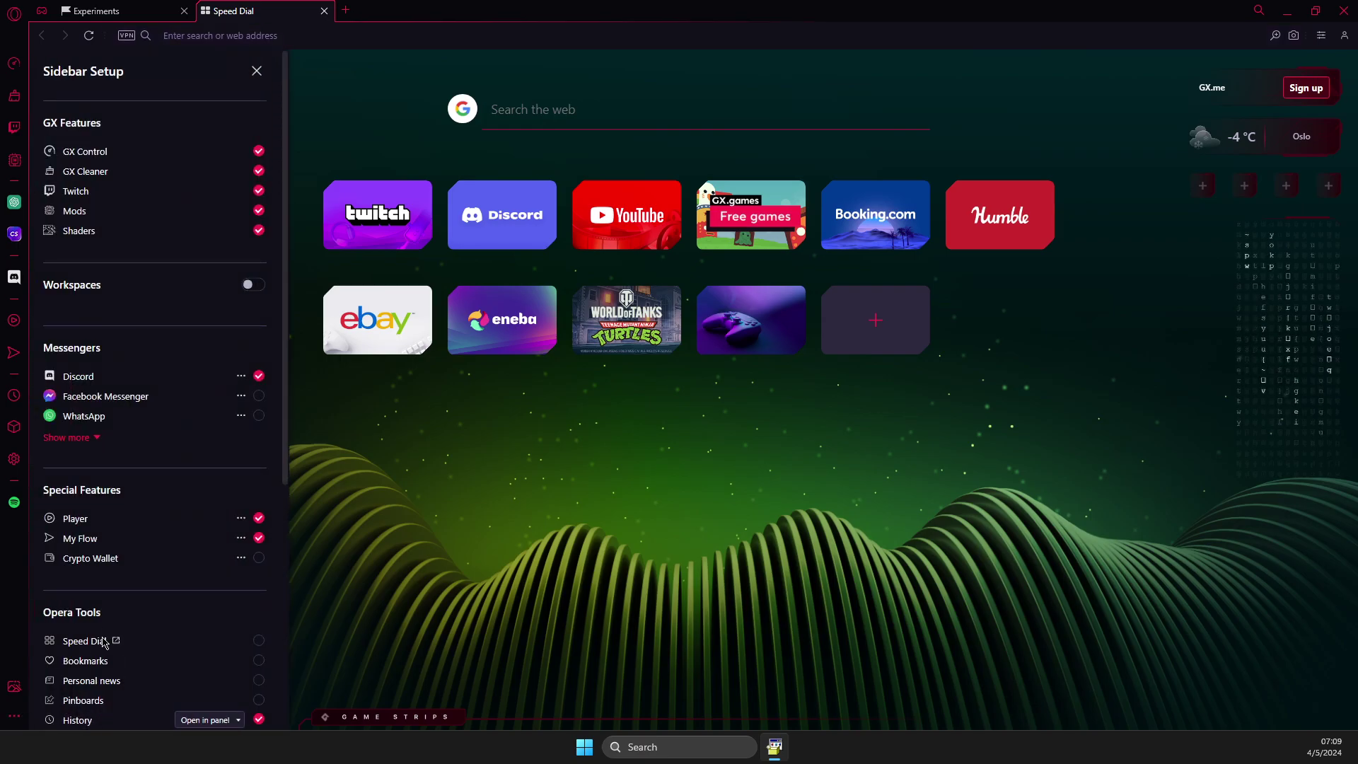
pyautogui.scroll(-3)
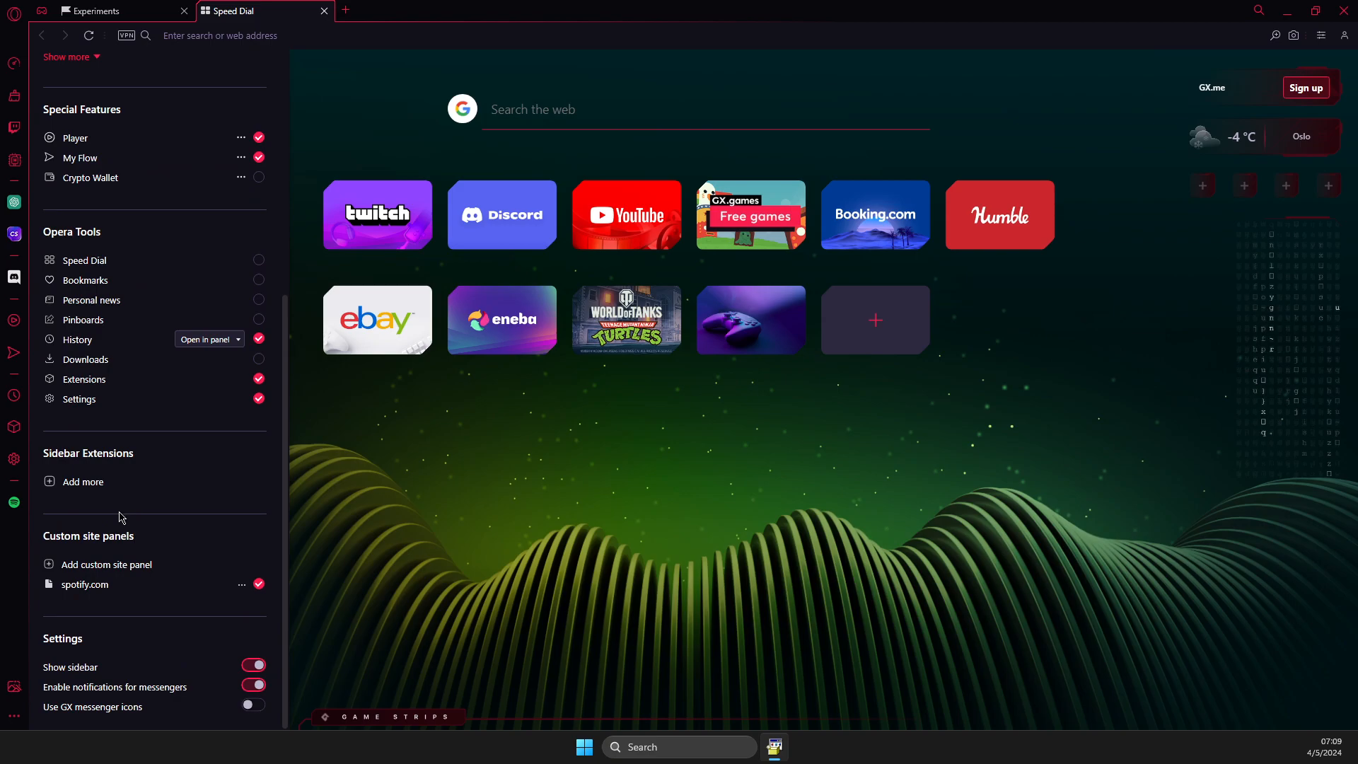
pyautogui.click(242, 584)
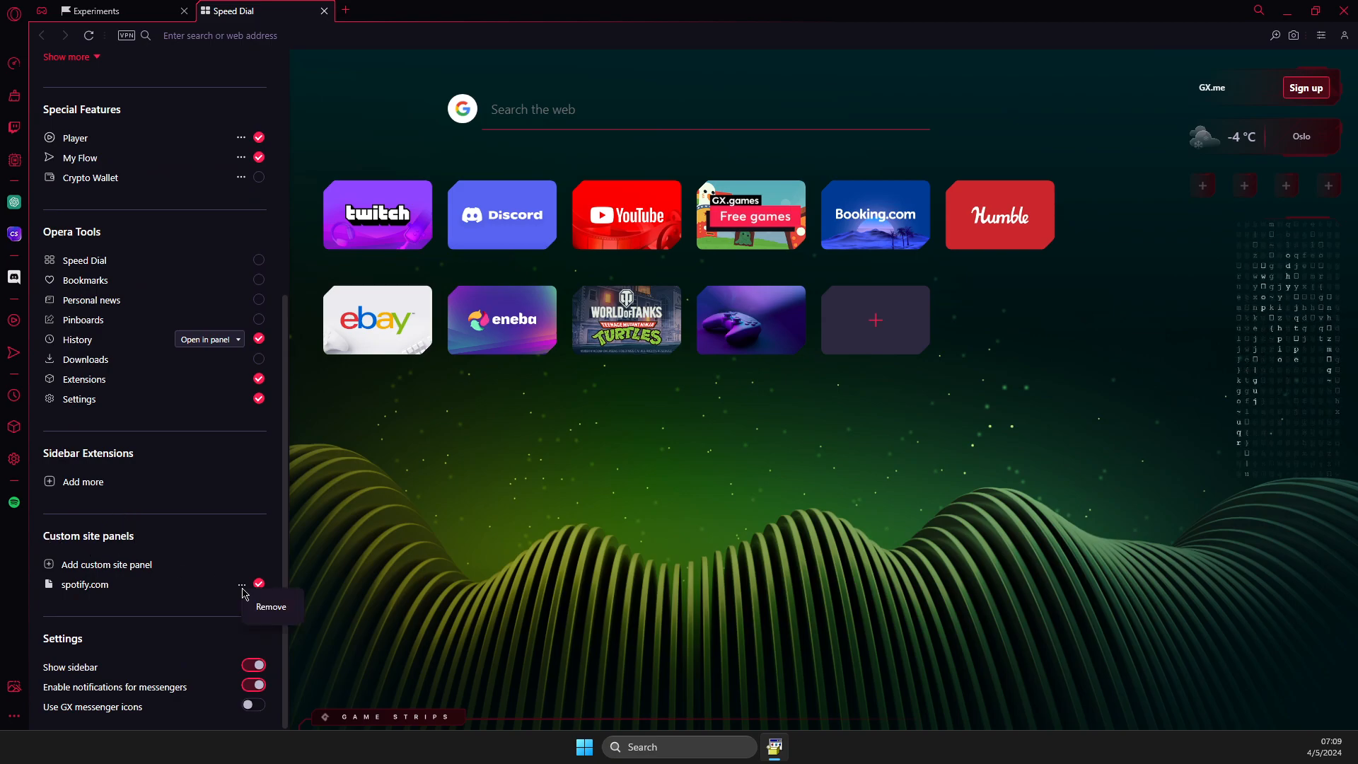
pyautogui.click(270, 606)
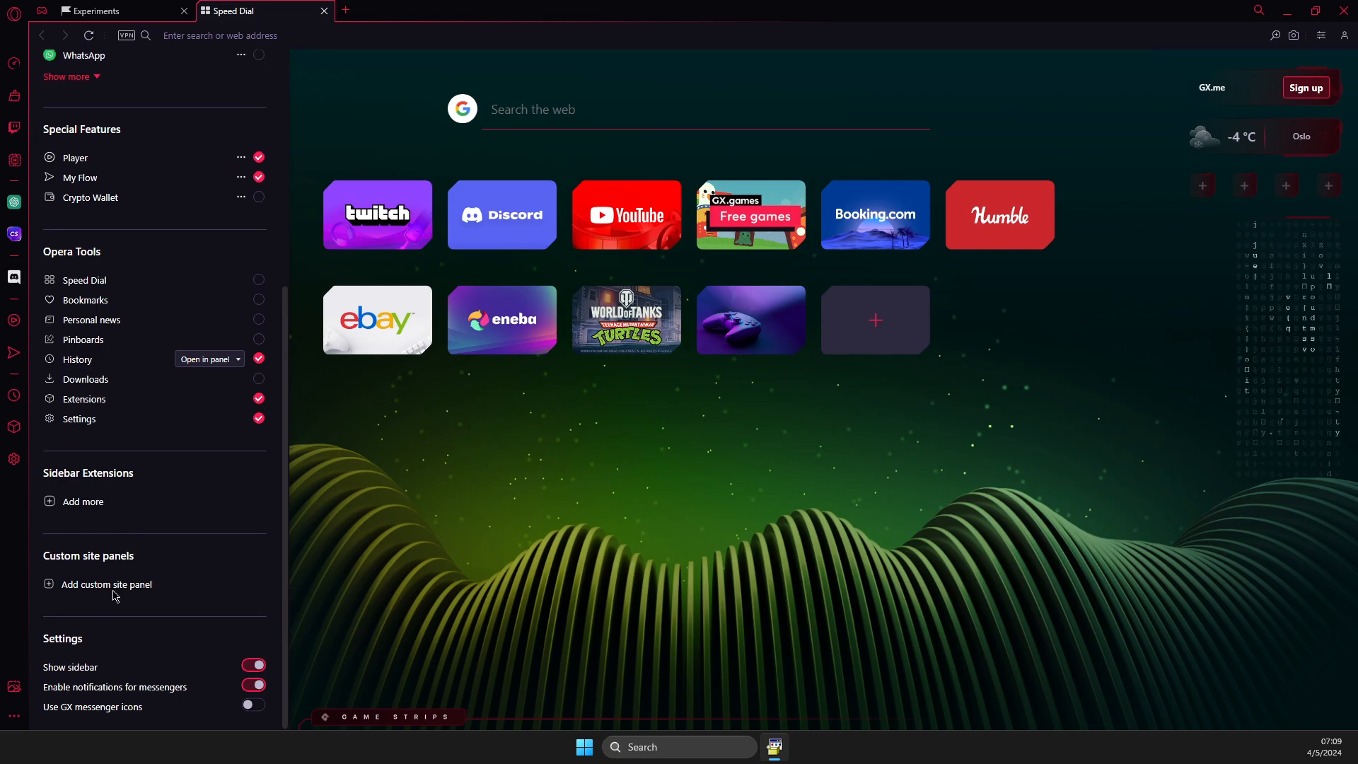
# Step: Create a new custom site panel for spotify.com
pyautogui.click(106, 584)
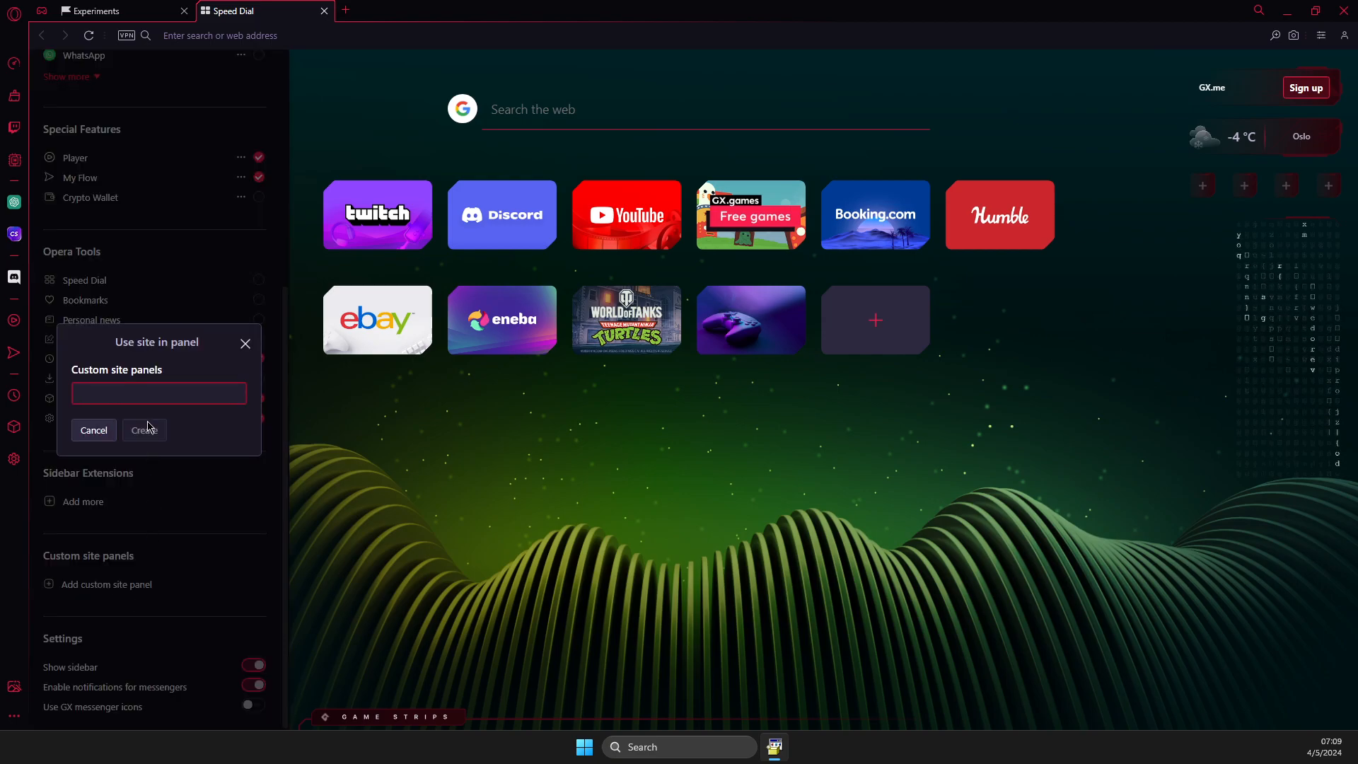
pyautogui.write('s')
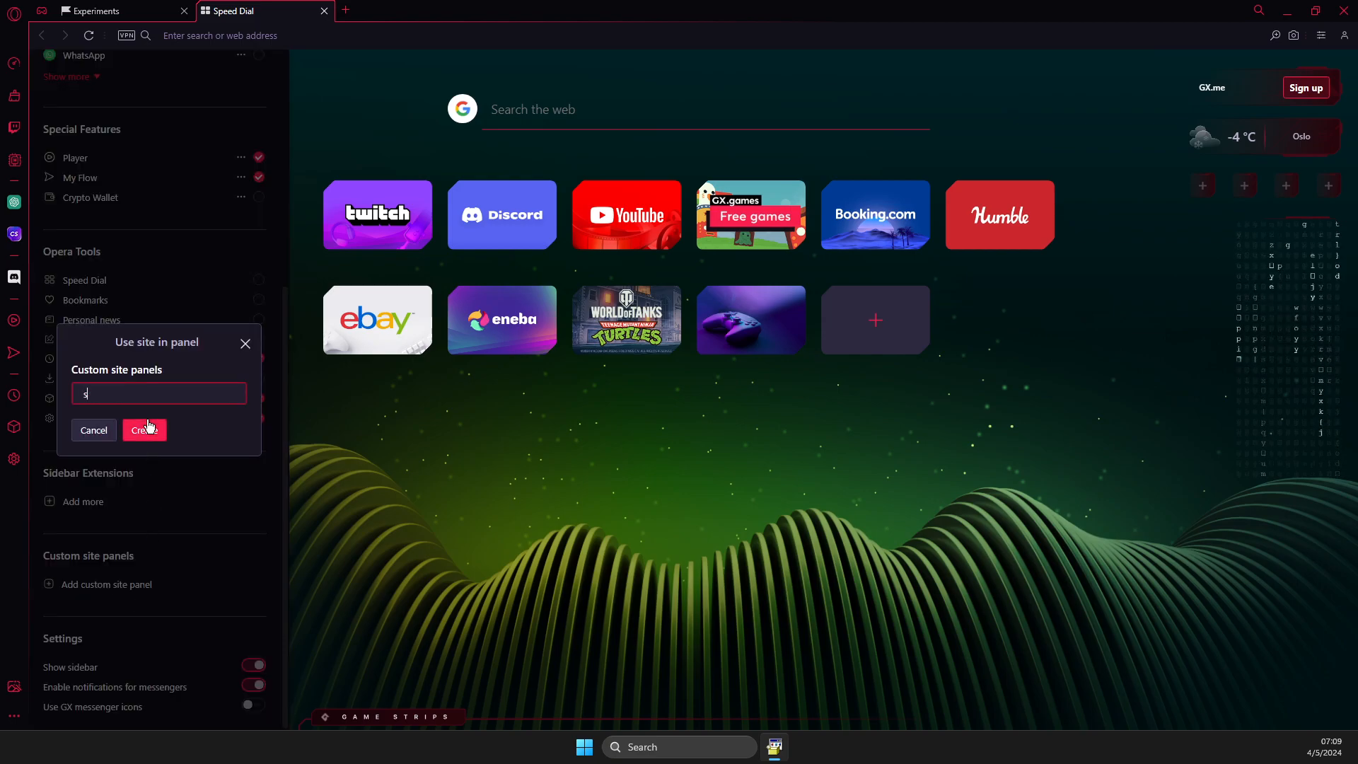
pyautogui.write('potify.com')
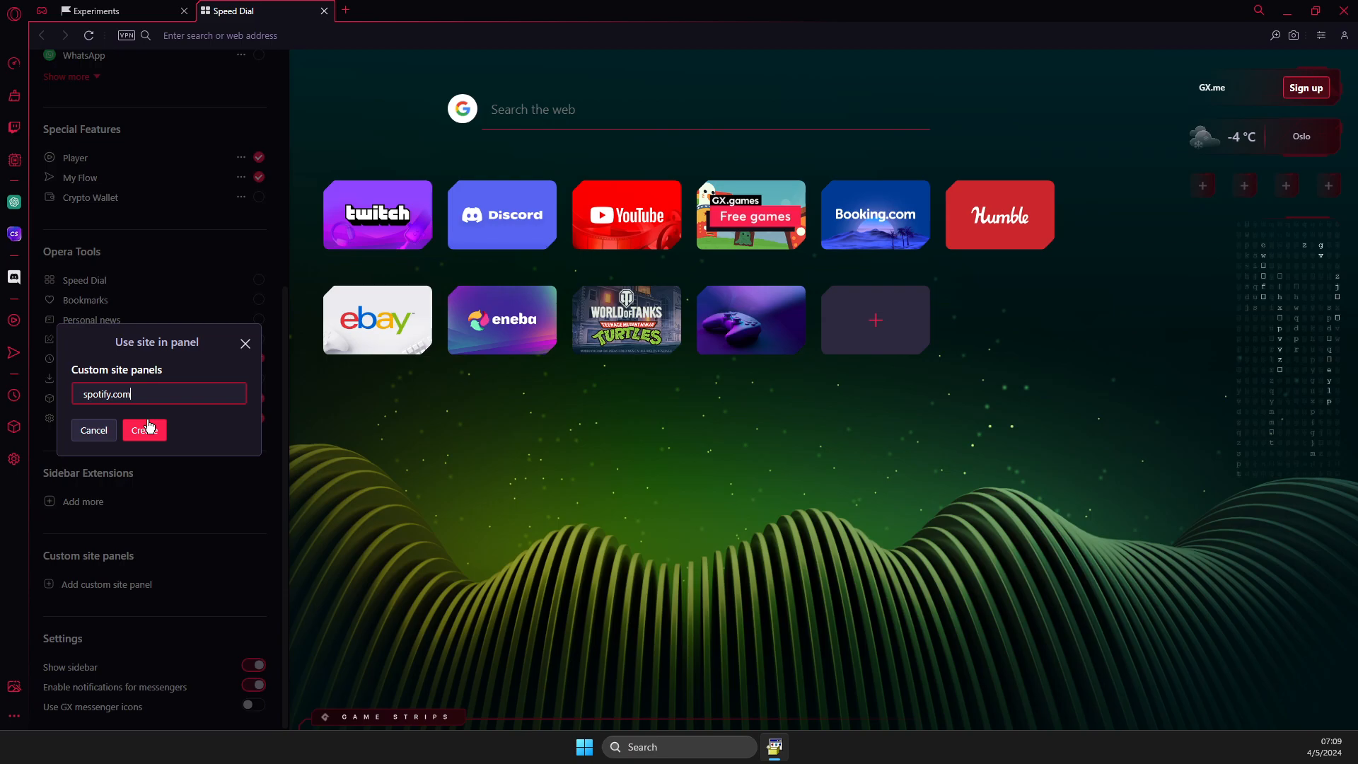
pyautogui.click(144, 430)
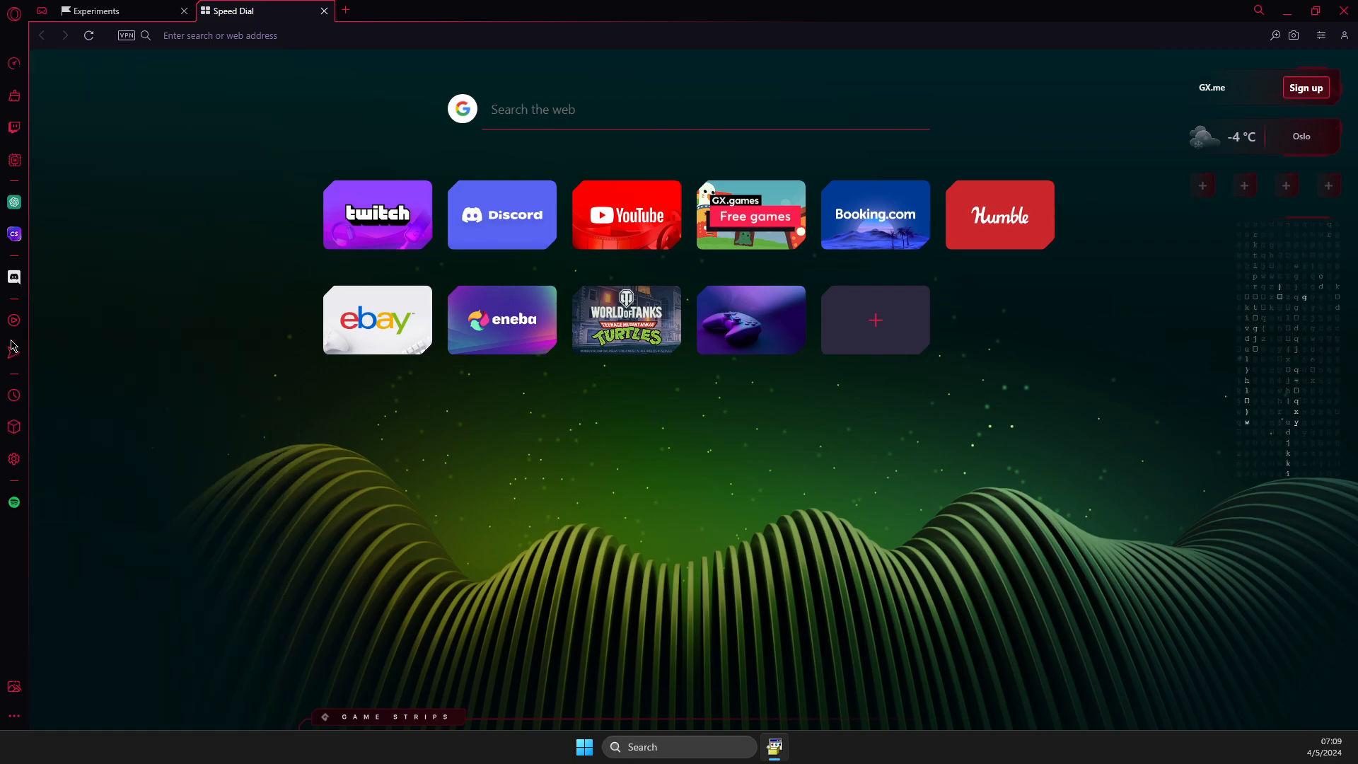
pyautogui.moveTo(14, 502)
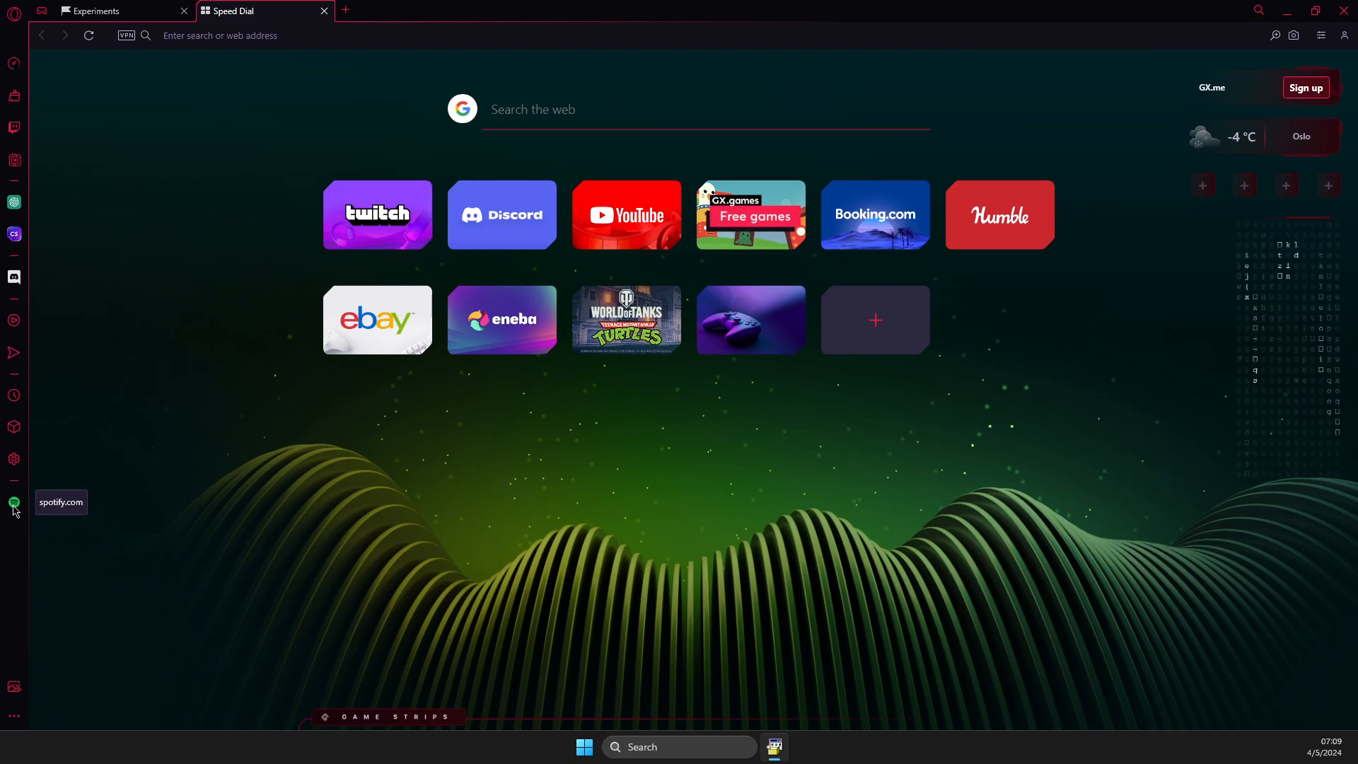
pyautogui.click(13, 503)
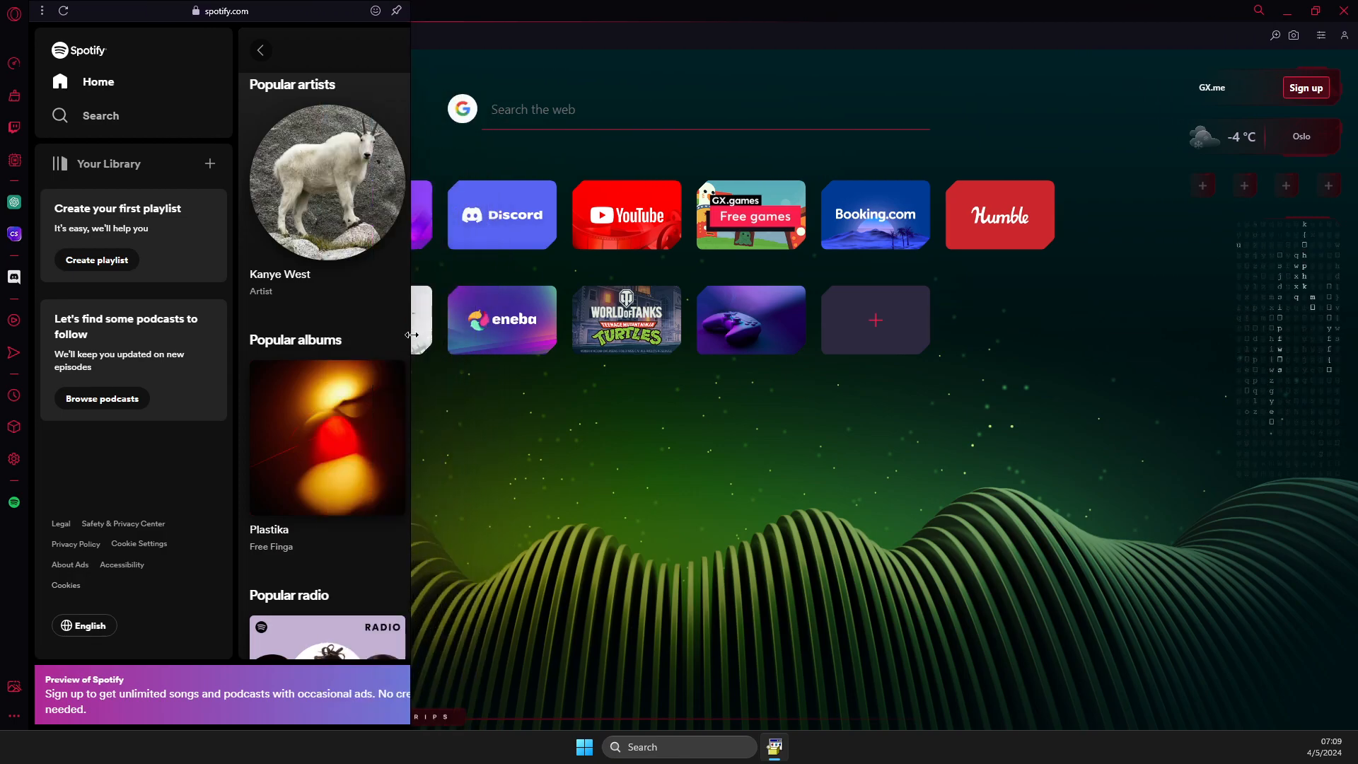
pyautogui.moveTo(411, 335); pyautogui.dragTo(325, 335)
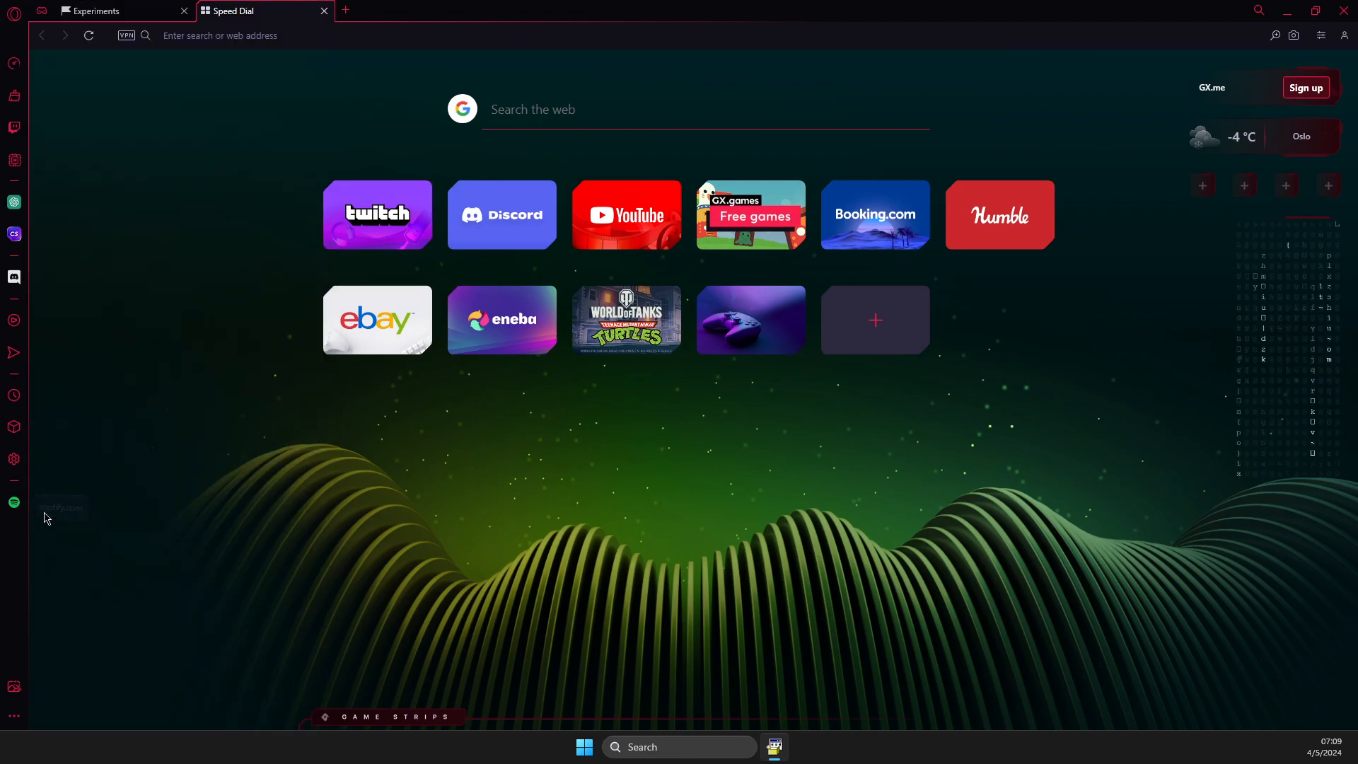
pyautogui.moveTo(760, 491)
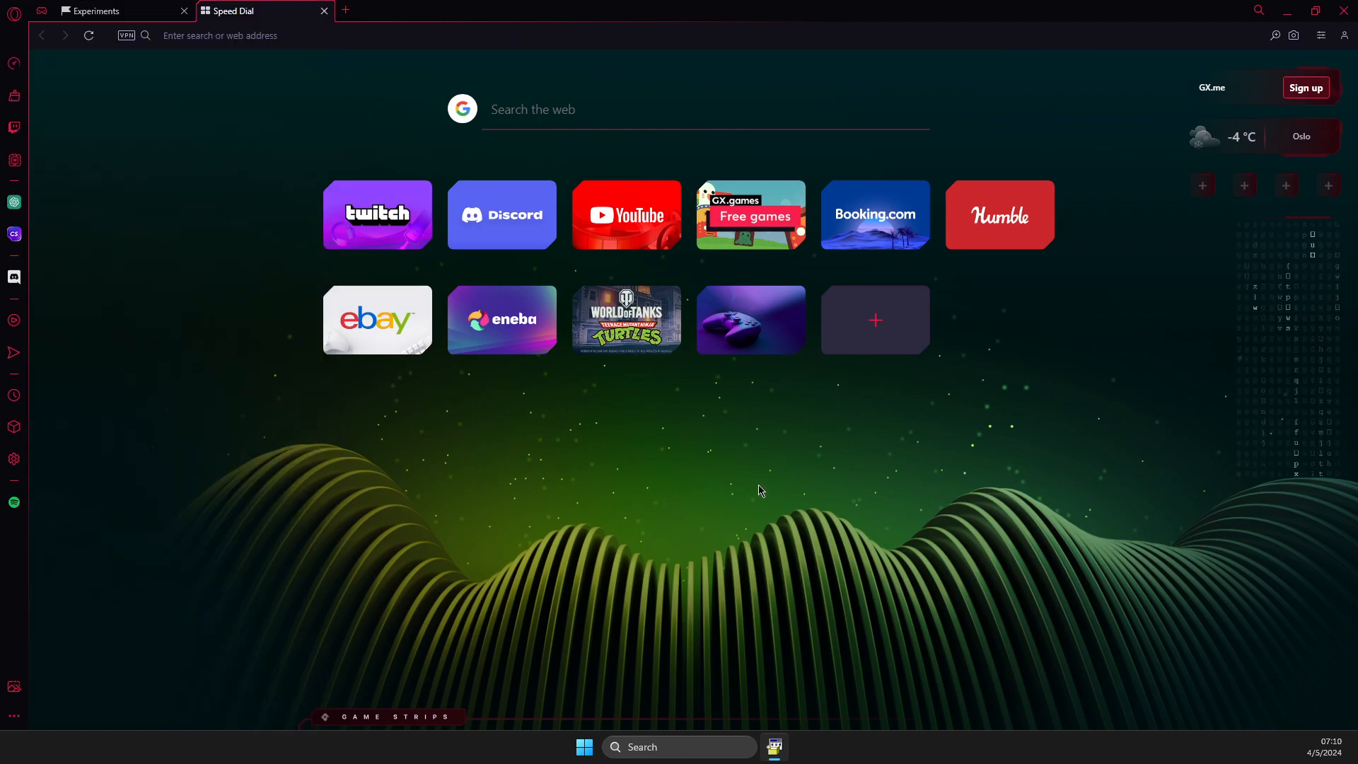
pyautogui.moveTo(1048, 593)
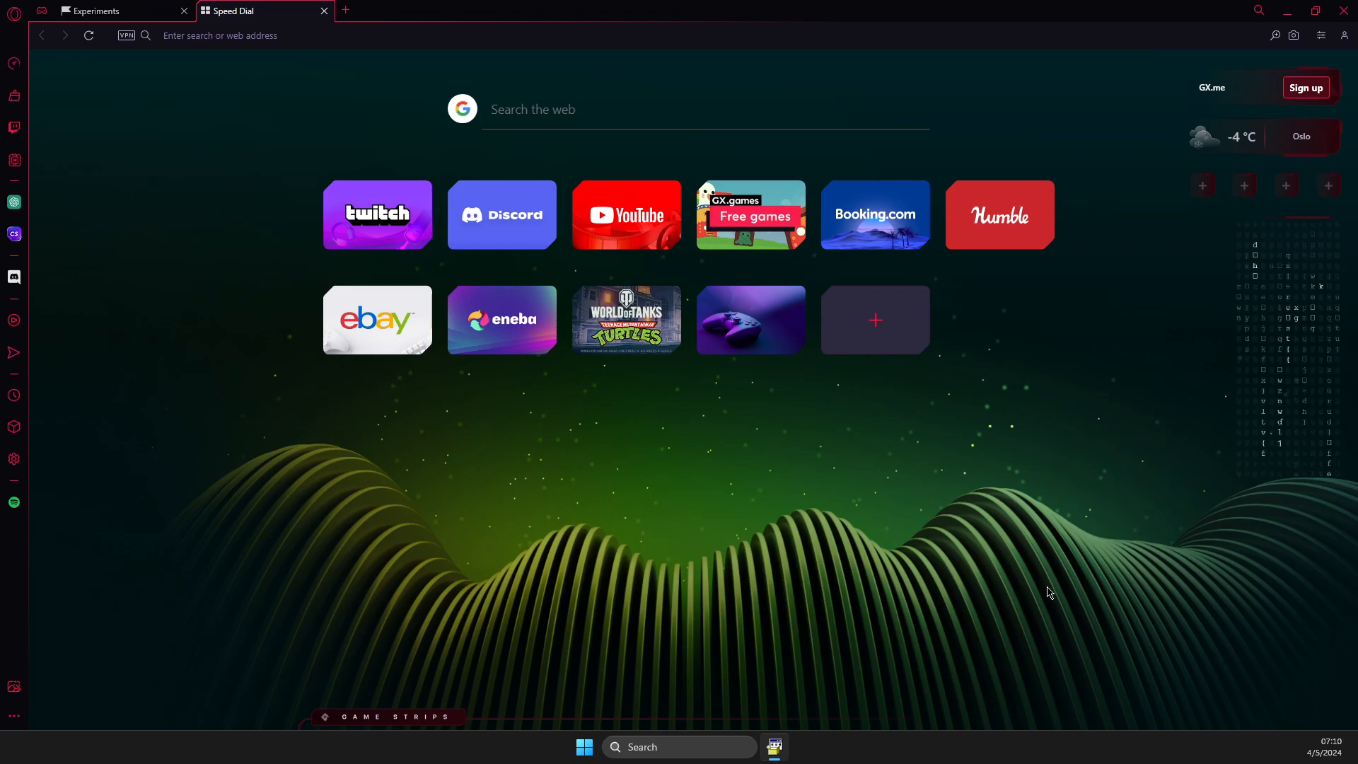
pyautogui.moveTo(1129, 680)
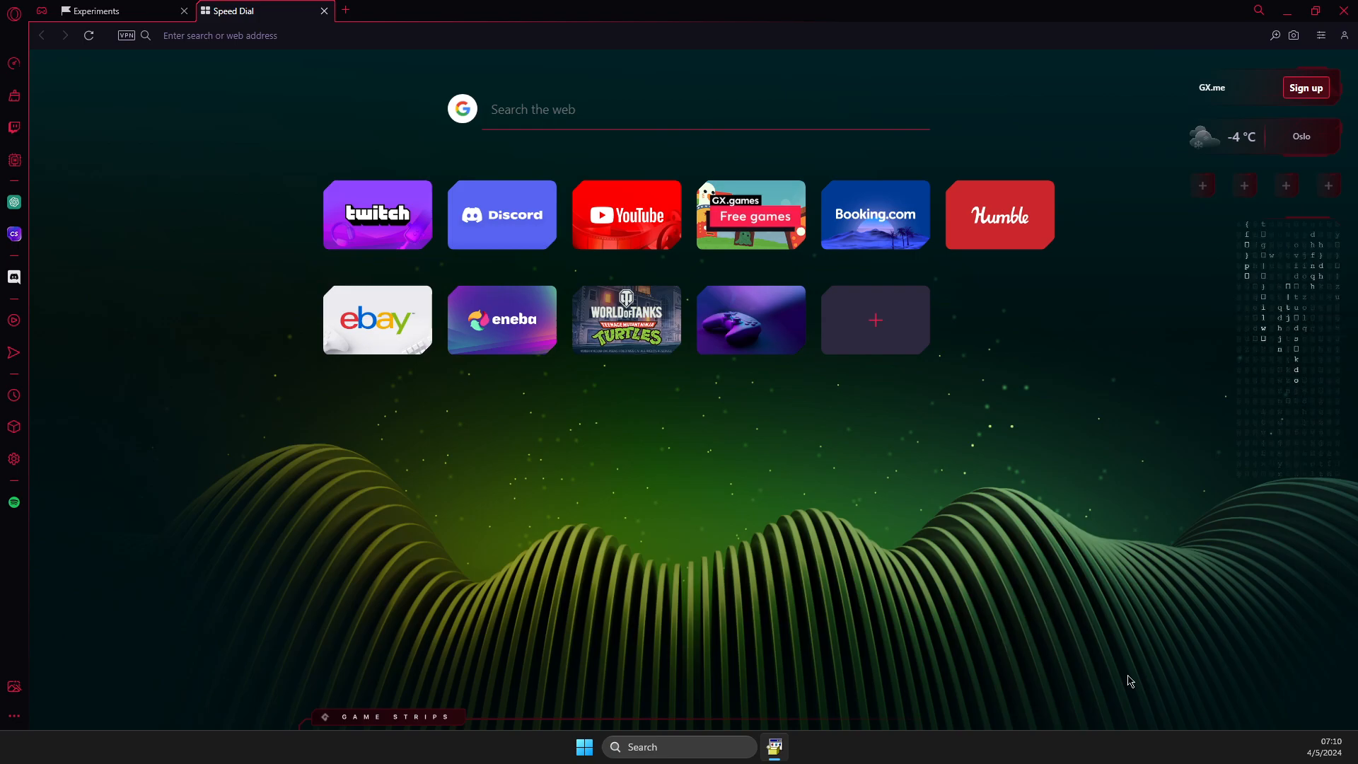